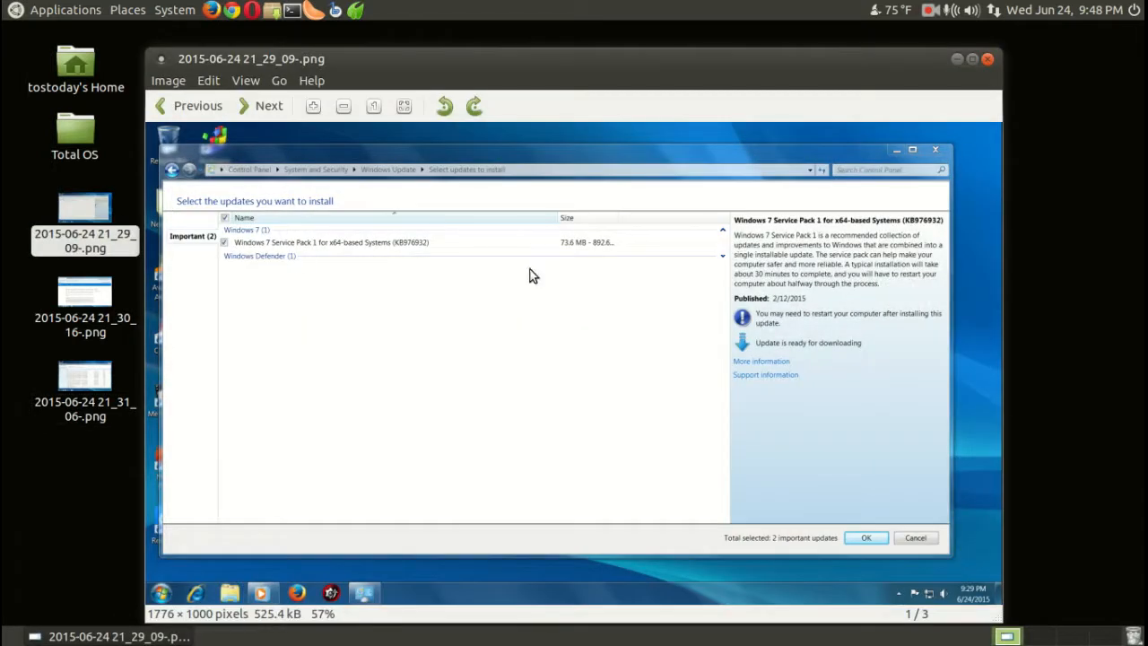
{"action": "mouse_move", "coordinate": [929, 64]}
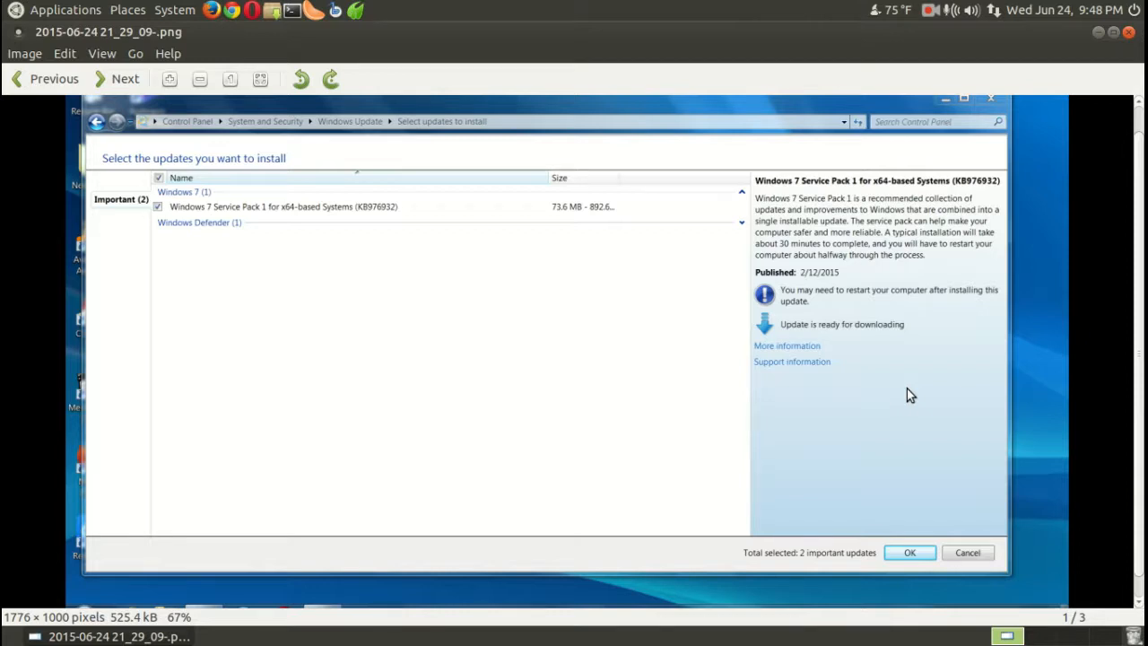
{"action": "mouse_move", "coordinate": [981, 201]}
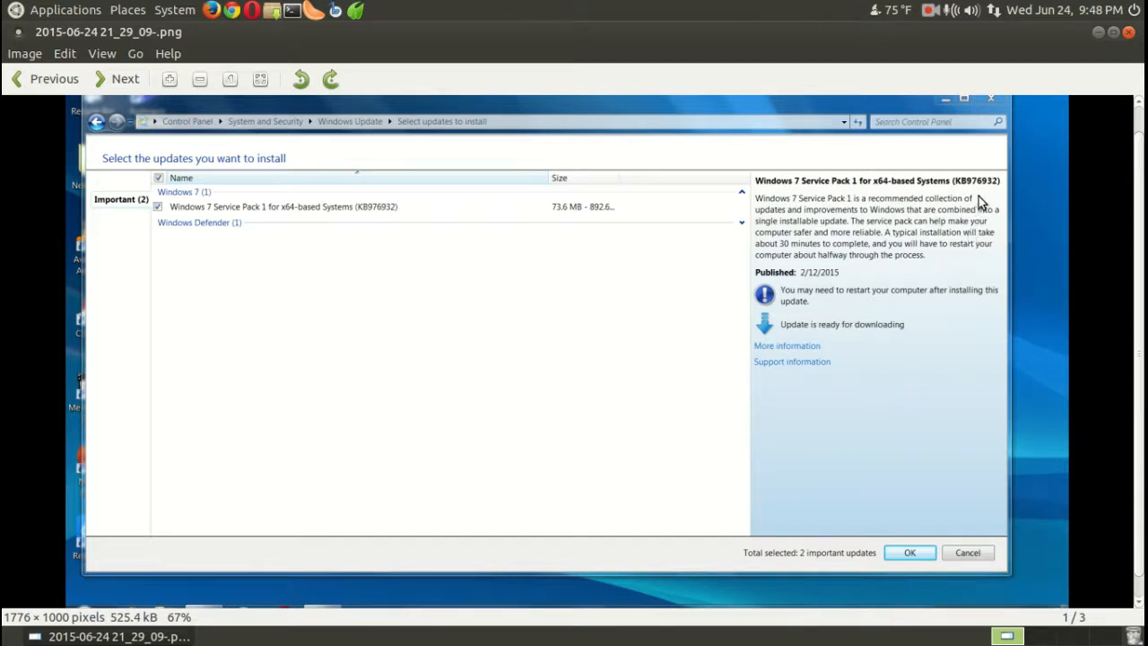
{"action": "mouse_move", "coordinate": [996, 201]}
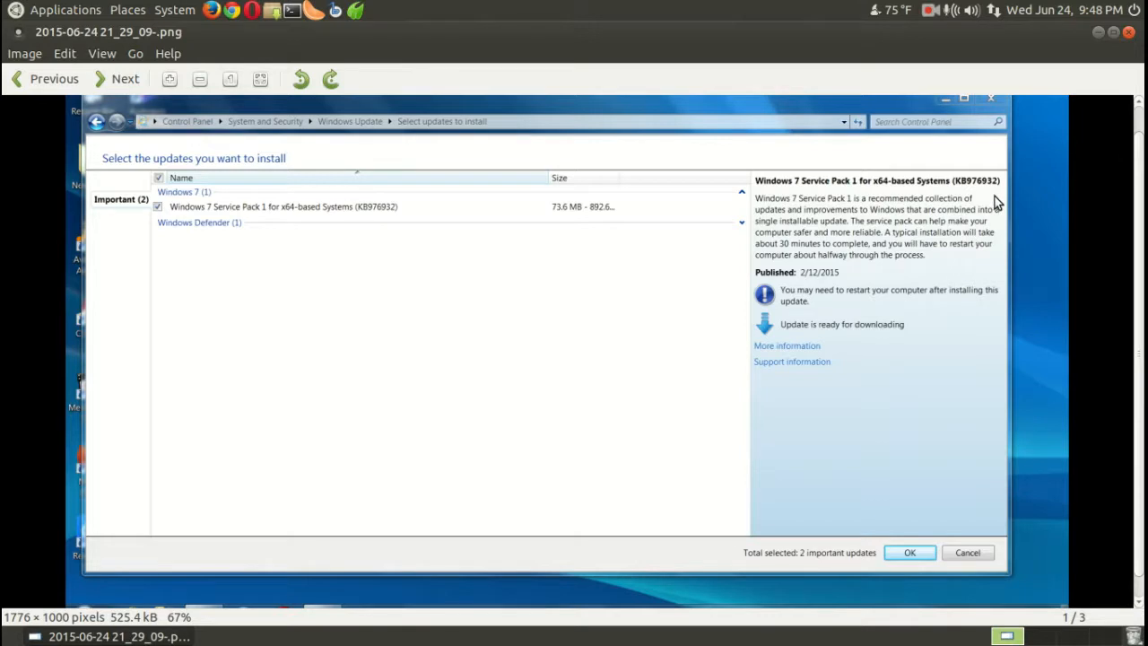
{"action": "mouse_move", "coordinate": [901, 212]}
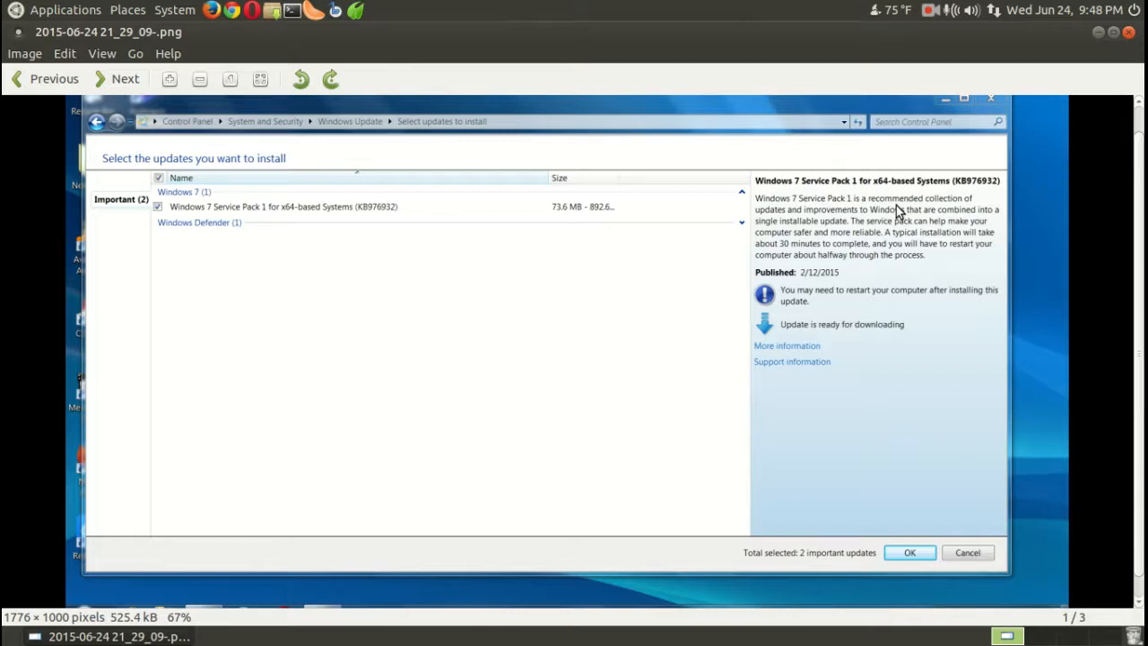
{"action": "mouse_move", "coordinate": [674, 278]}
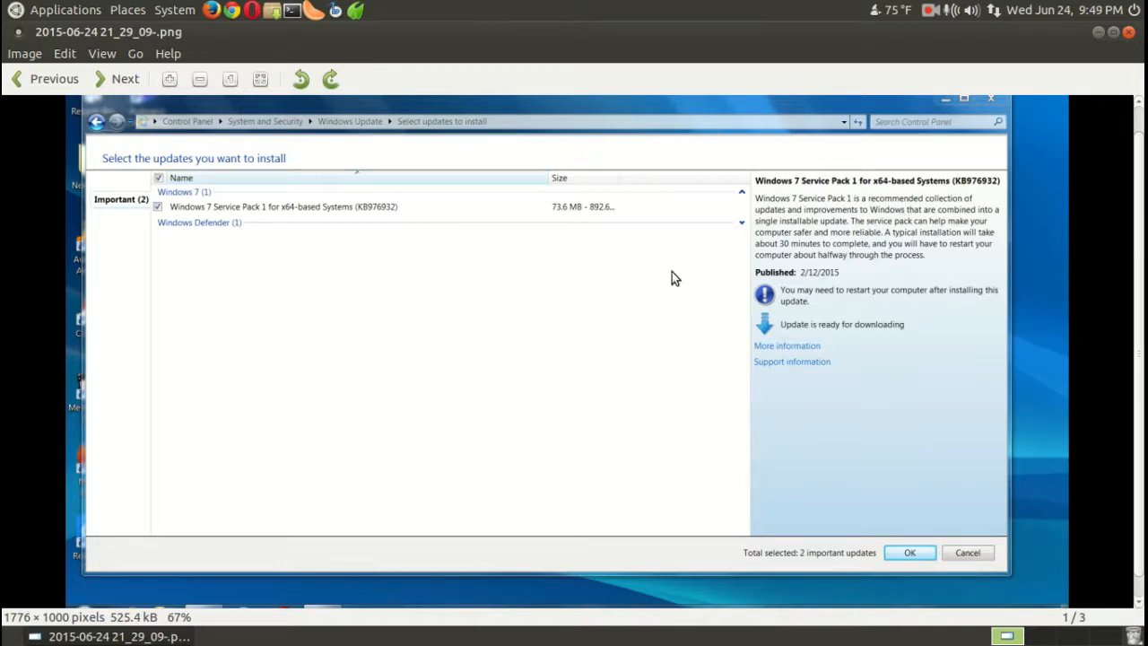
{"action": "mouse_move", "coordinate": [223, 165]}
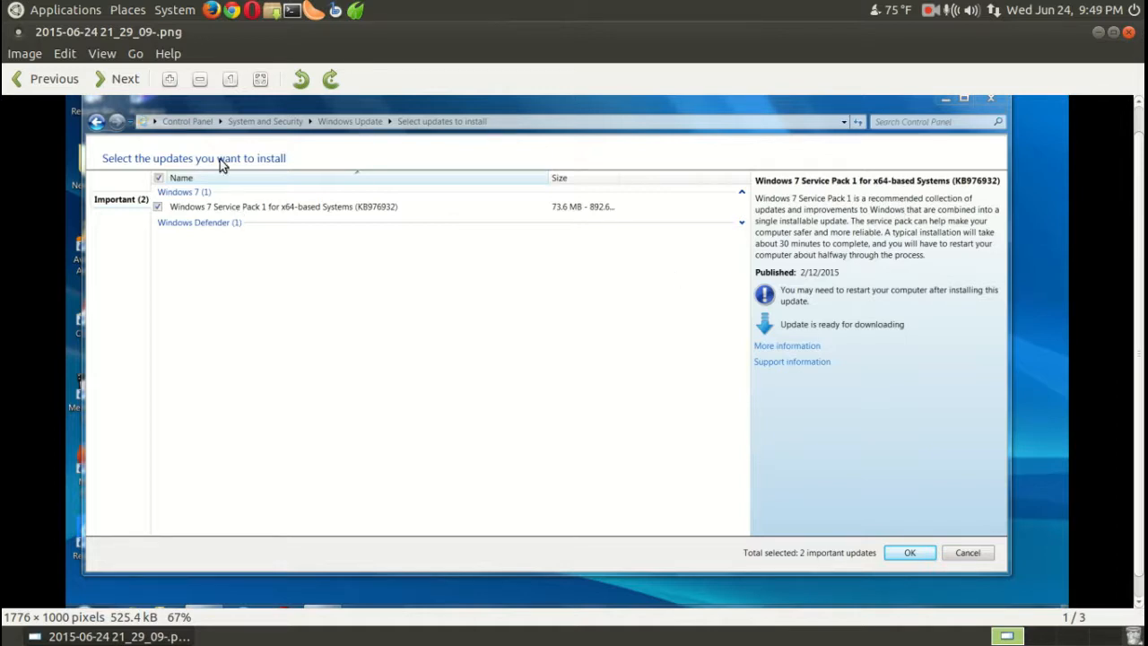
Advance to image 2 of 3, Microsoft's page on what Windows 7 SP1 includes
{"action": "left_click", "coordinate": [126, 79]}
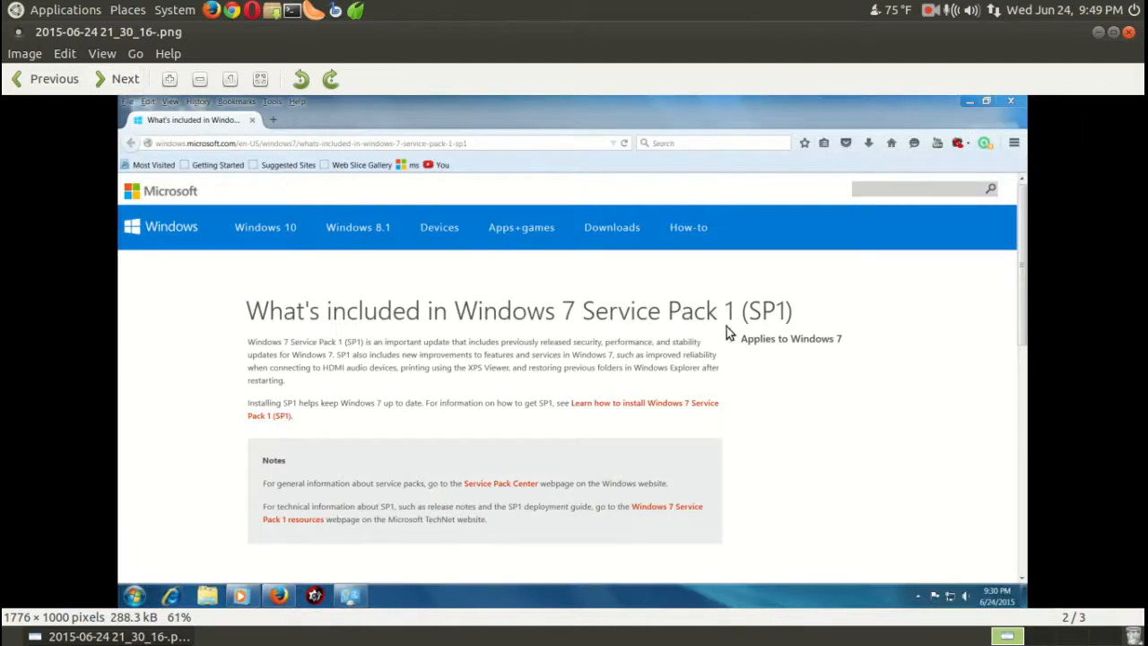
{"action": "mouse_move", "coordinate": [737, 334]}
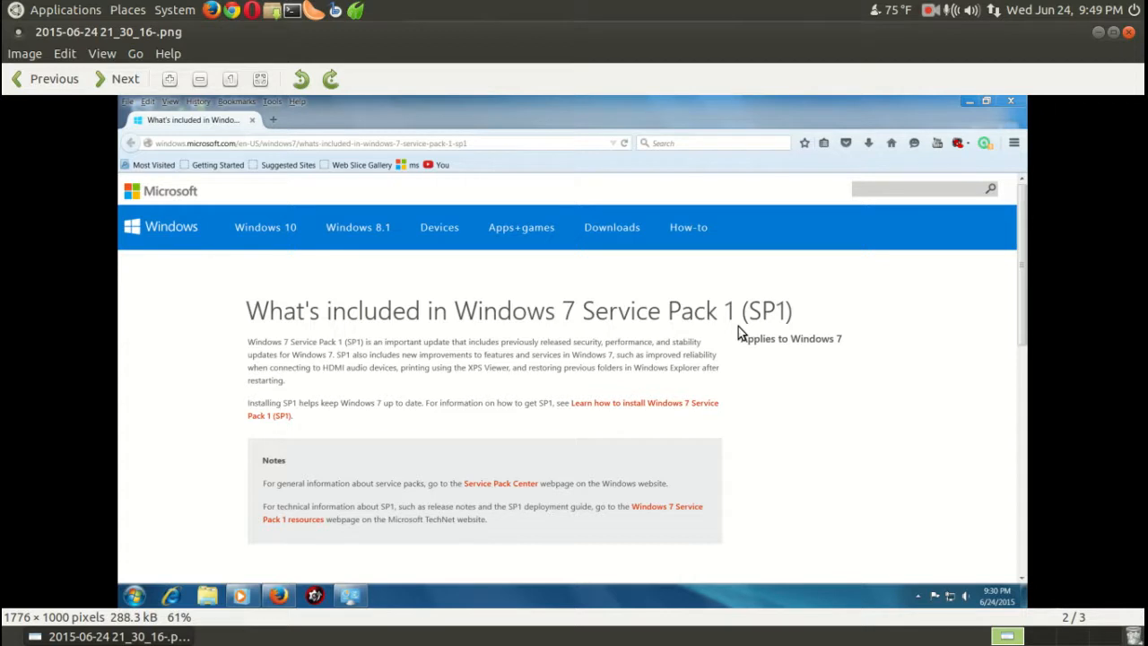
{"action": "mouse_move", "coordinate": [933, 470]}
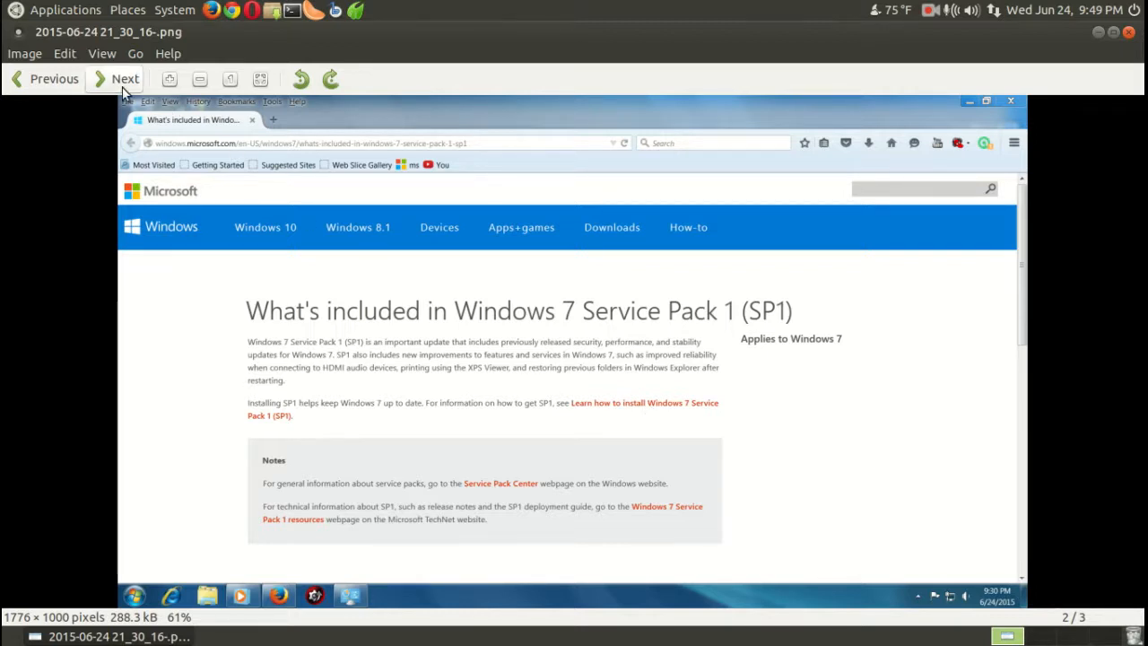
View image 3 of 3, the Installed Updates list, then close the viewer to the desktop
{"action": "left_click", "coordinate": [125, 79]}
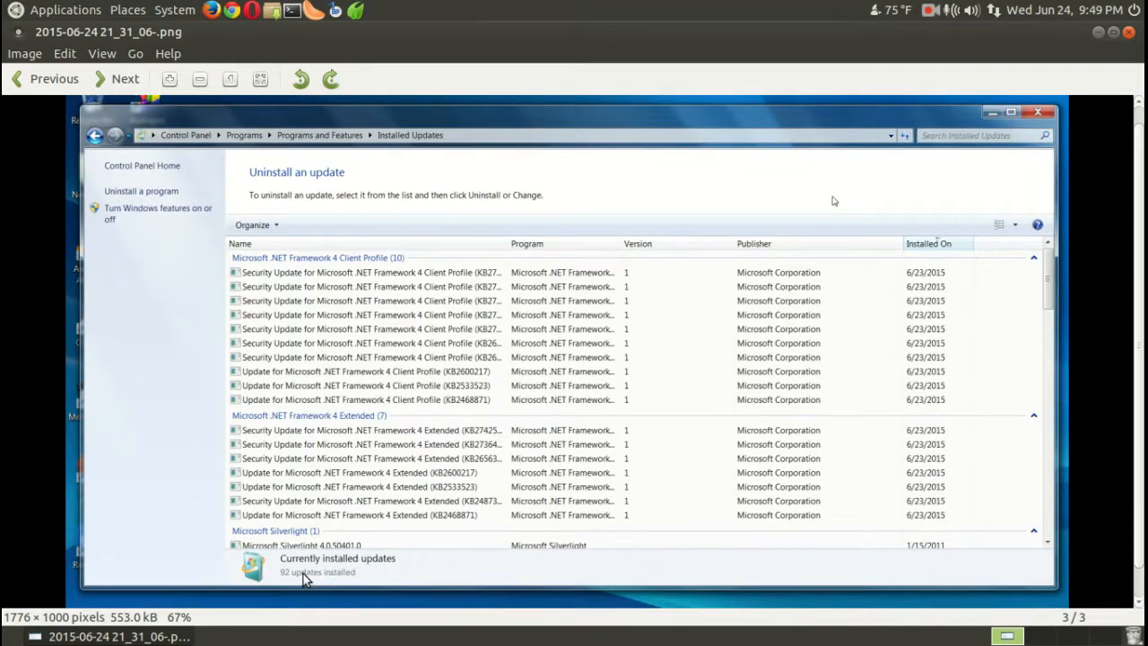
{"action": "mouse_move", "coordinate": [492, 501]}
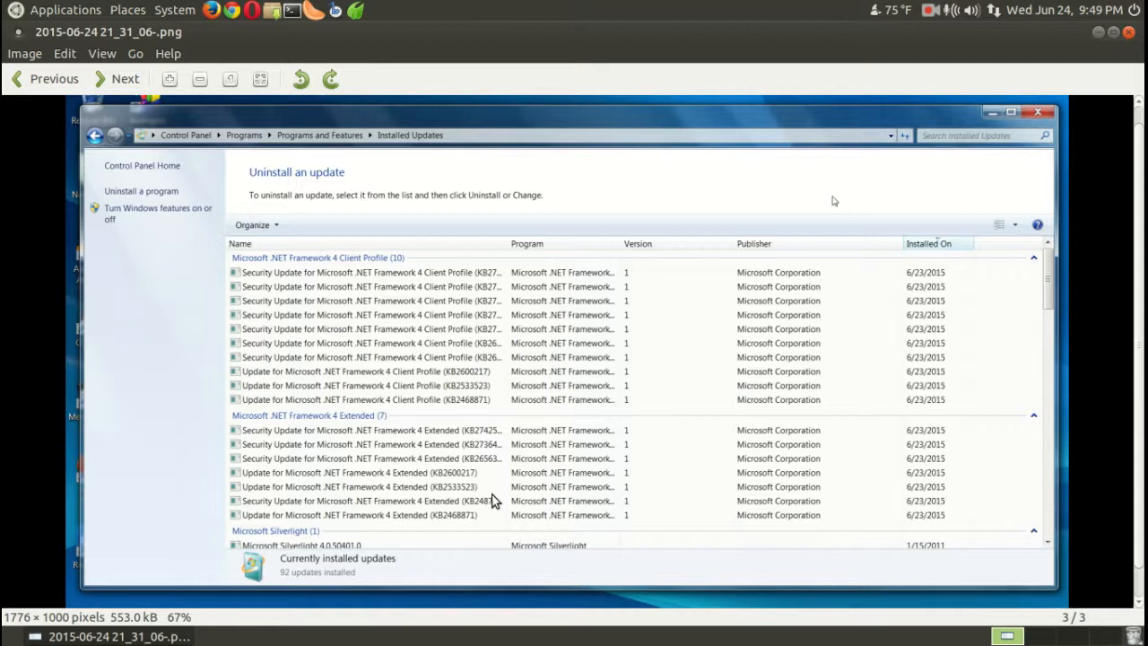
{"action": "mouse_move", "coordinate": [703, 431]}
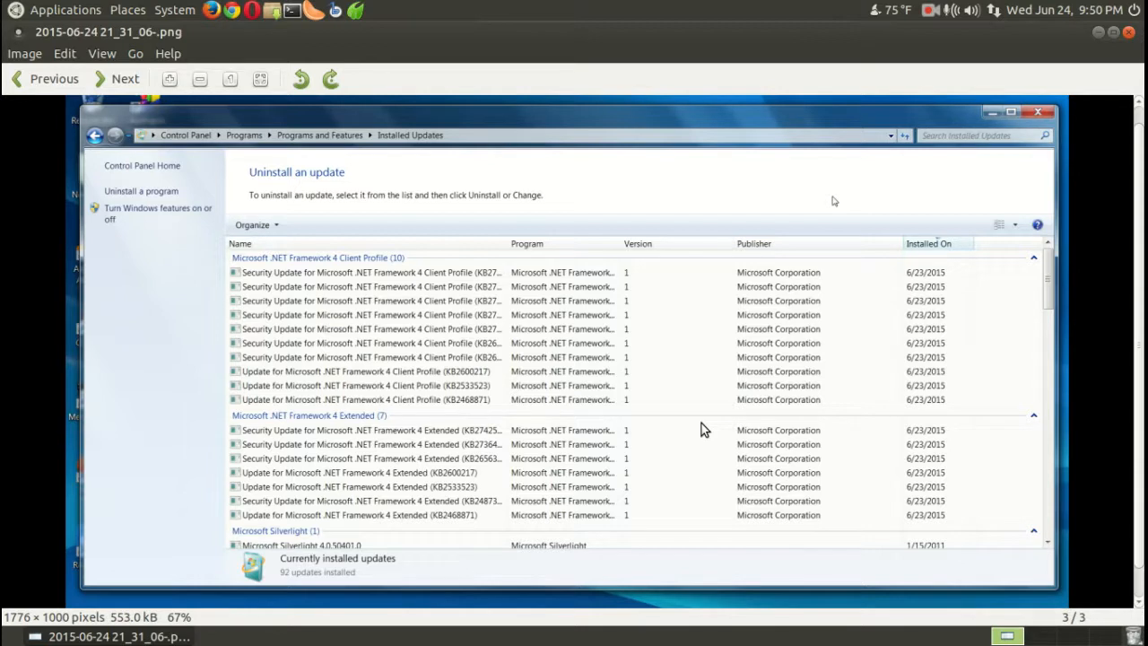
{"action": "mouse_move", "coordinate": [954, 323]}
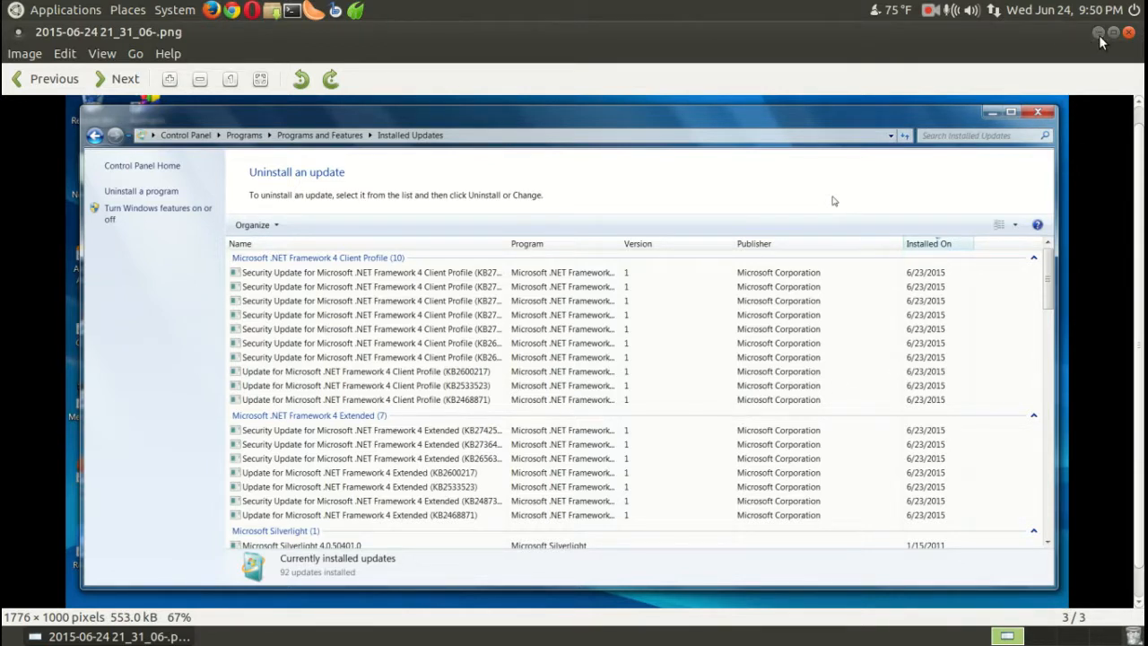
{"action": "left_click", "coordinate": [1096, 33]}
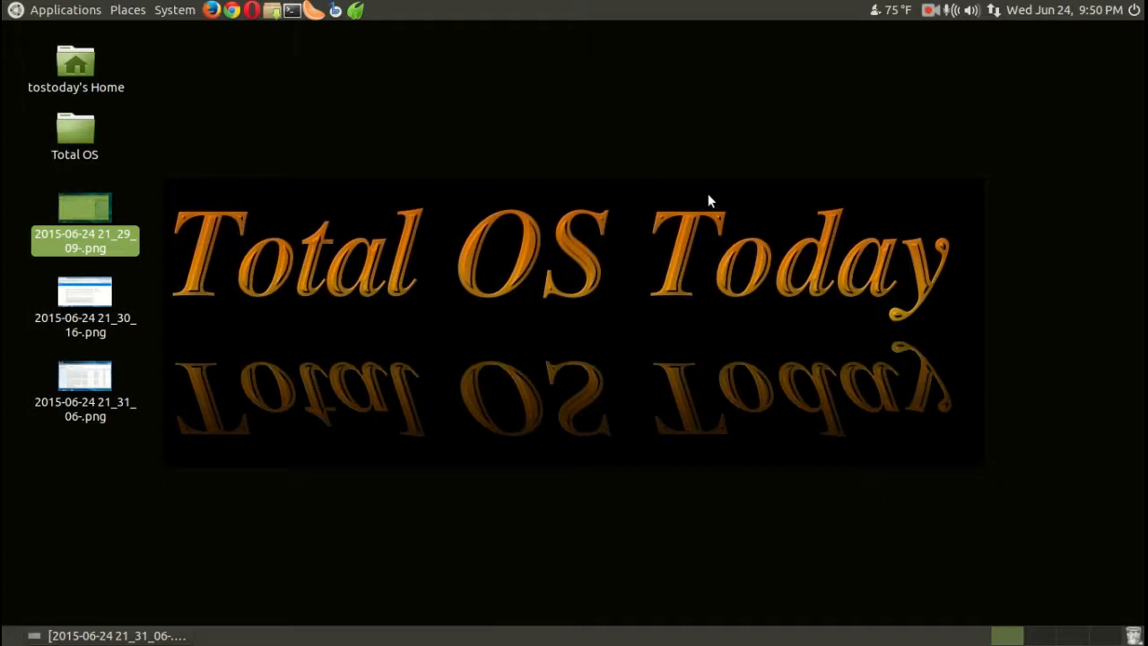